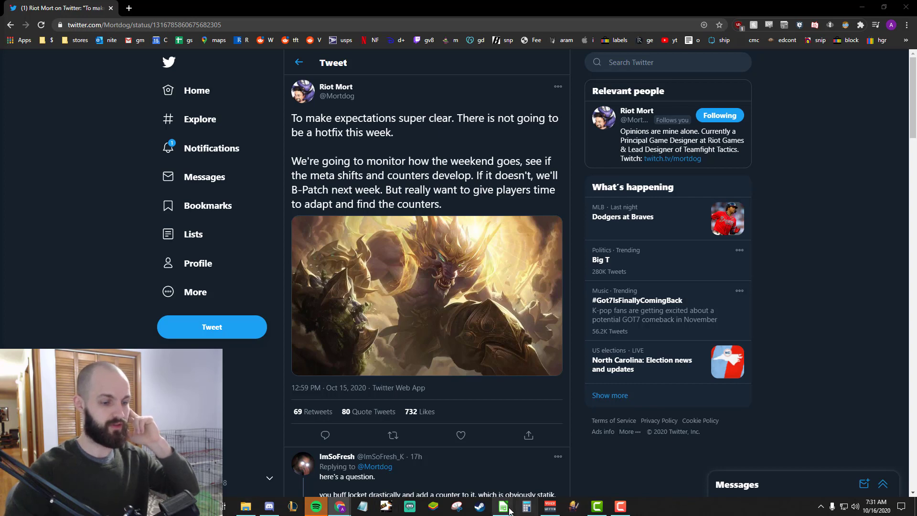
# - Switch from the Twitter tweet to the LibreOffice Calc tier list spreadsheet (S++ to B)
pyautogui.click(503, 506)
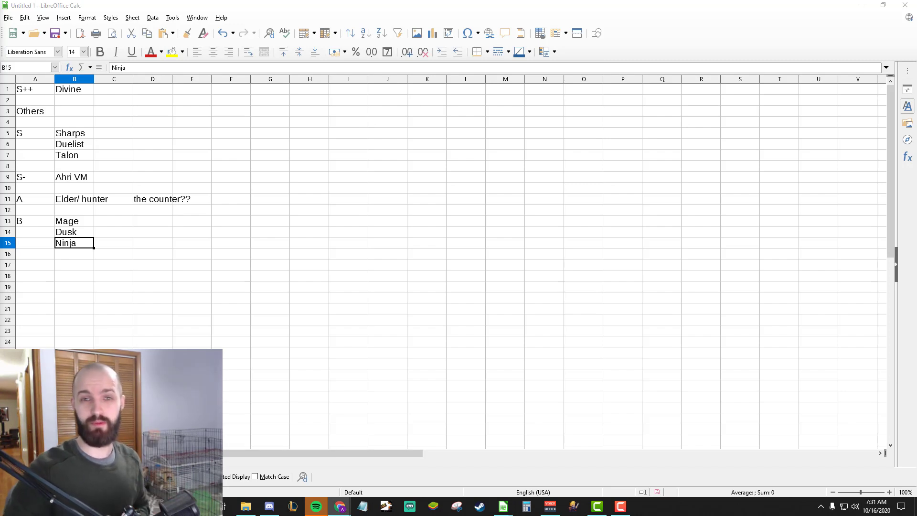
pyautogui.moveTo(626, 326)
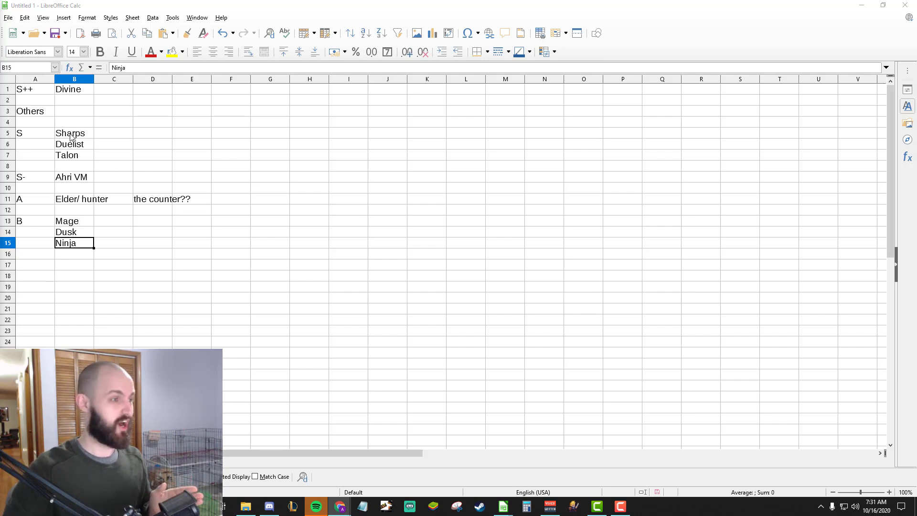
pyautogui.click(74, 89)
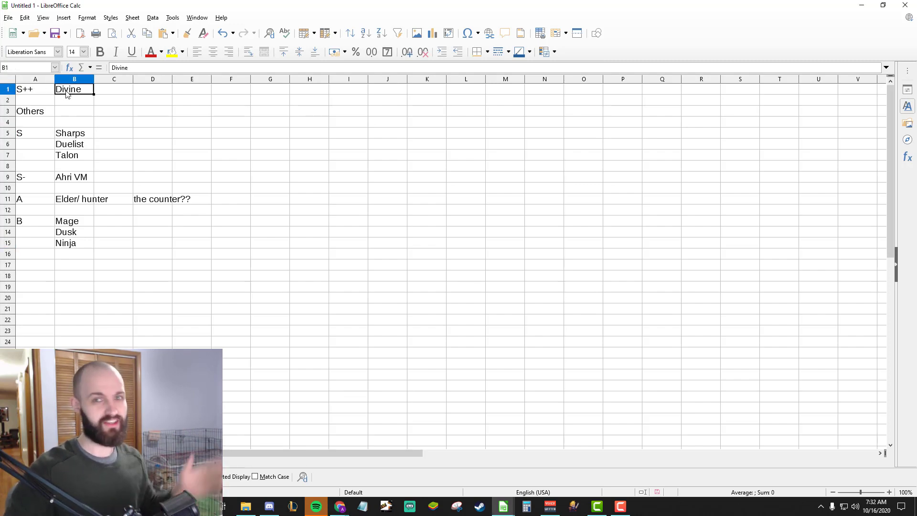
pyautogui.moveTo(73, 133); pyautogui.dragTo(73, 243)
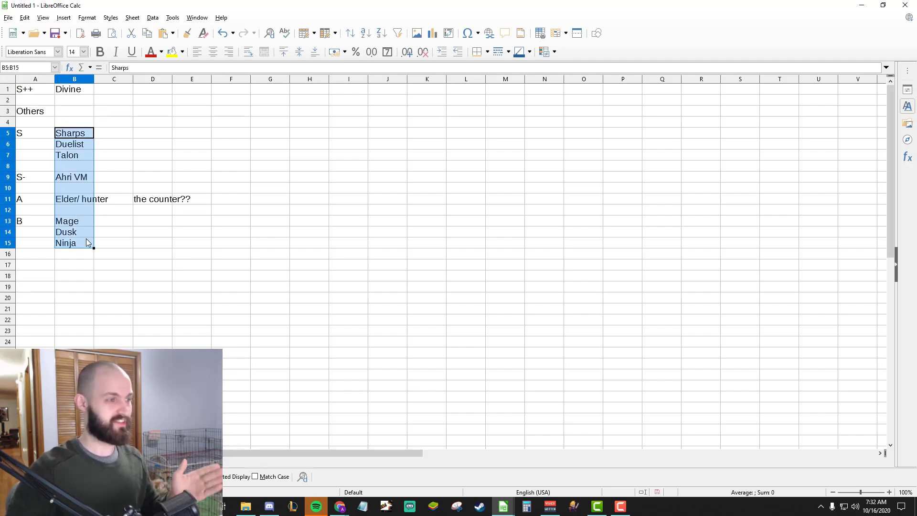
pyautogui.click(73, 133)
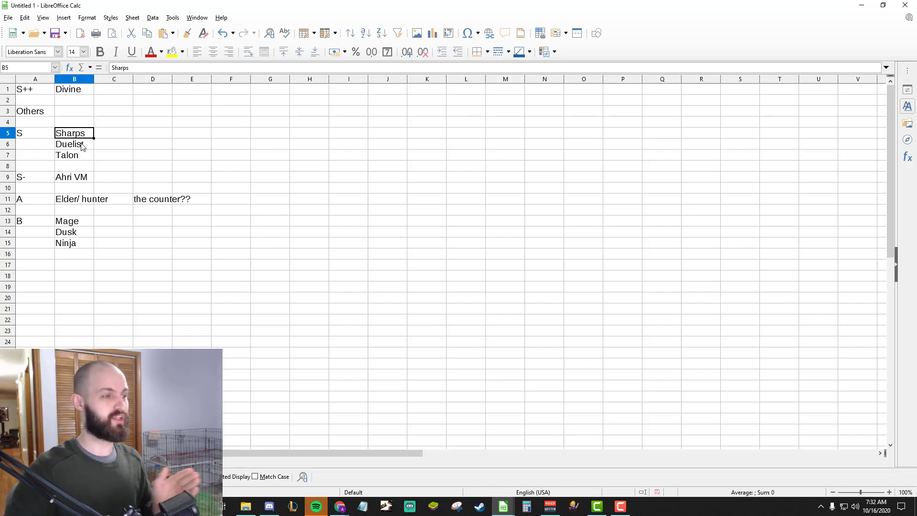
pyautogui.click(73, 155)
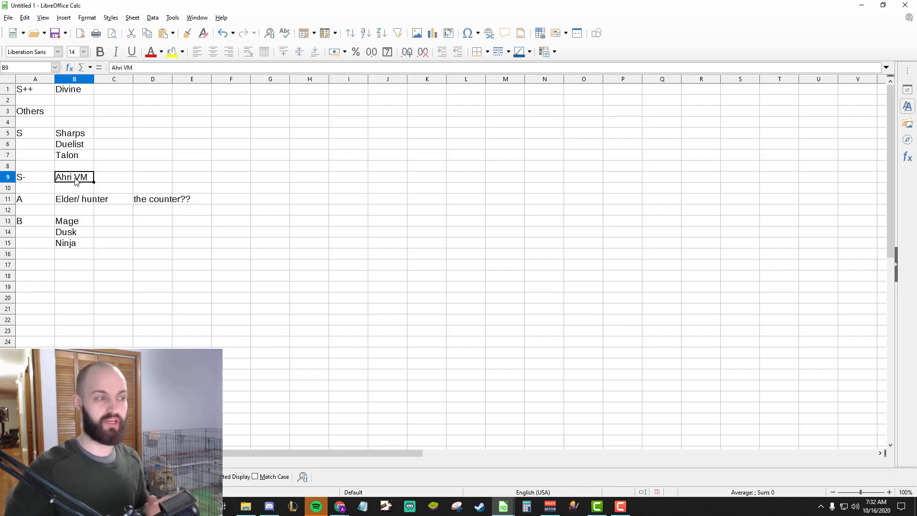
pyautogui.click(81, 199)
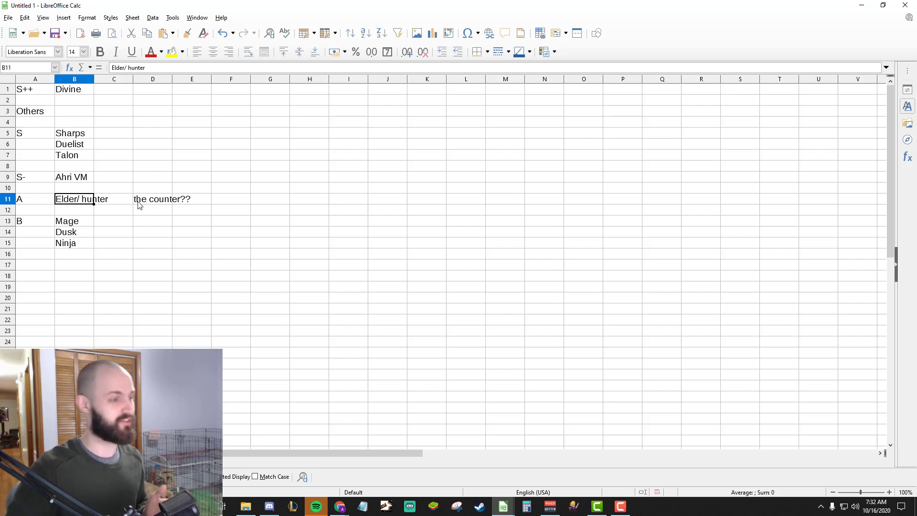
pyautogui.moveTo(74, 221); pyautogui.dragTo(74, 242)
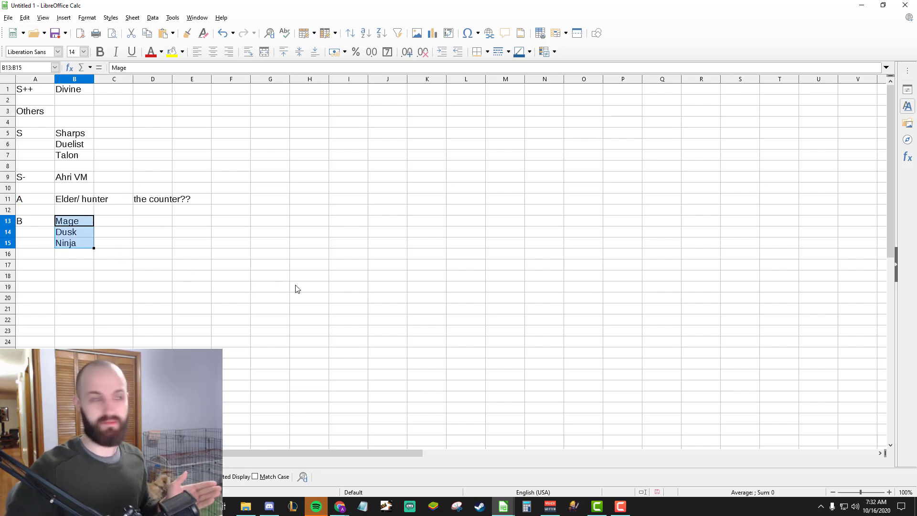
pyautogui.click(114, 243)
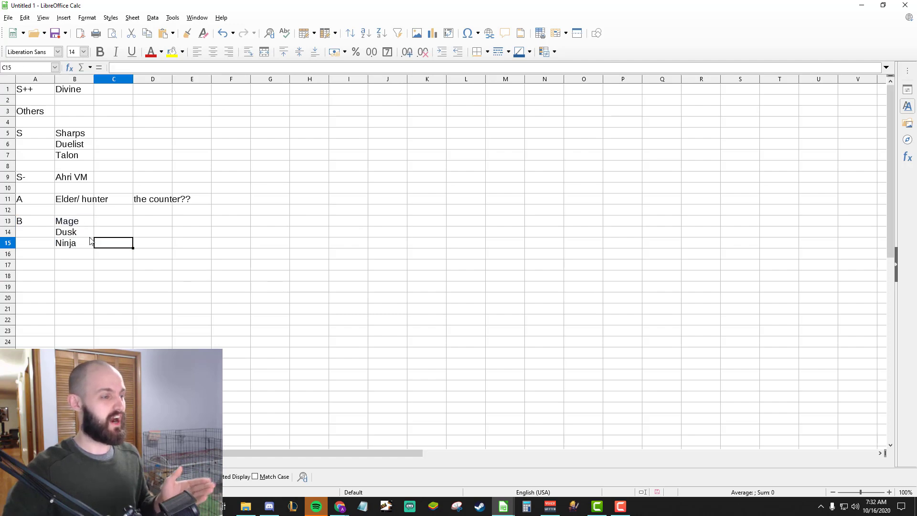
pyautogui.moveTo(74, 221); pyautogui.dragTo(75, 232)
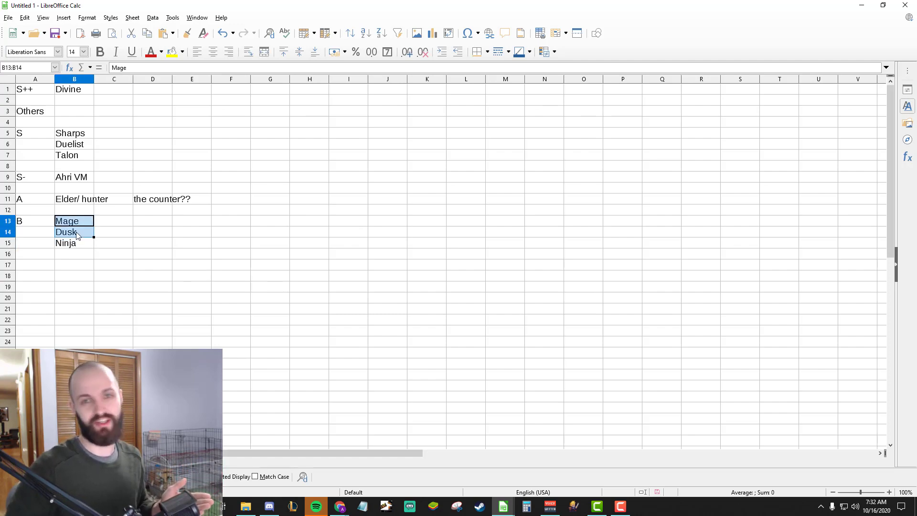
pyautogui.click(74, 221)
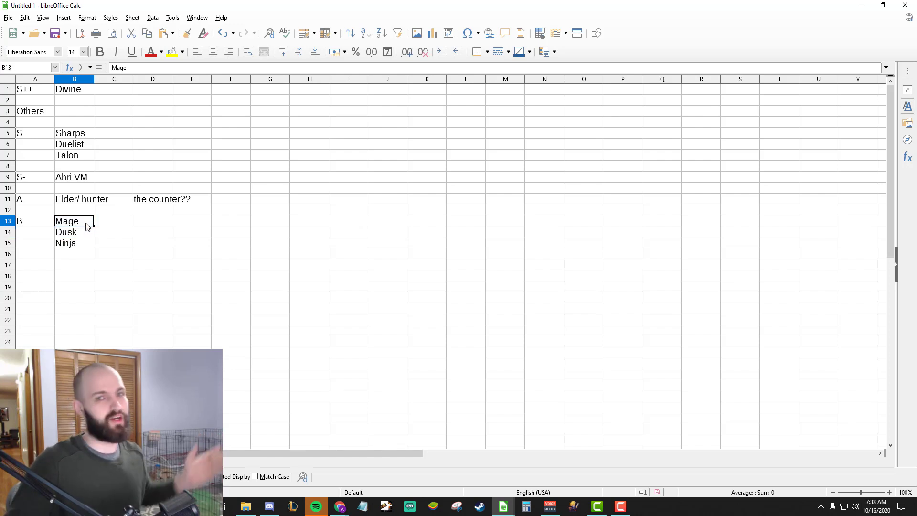
pyautogui.click(74, 242)
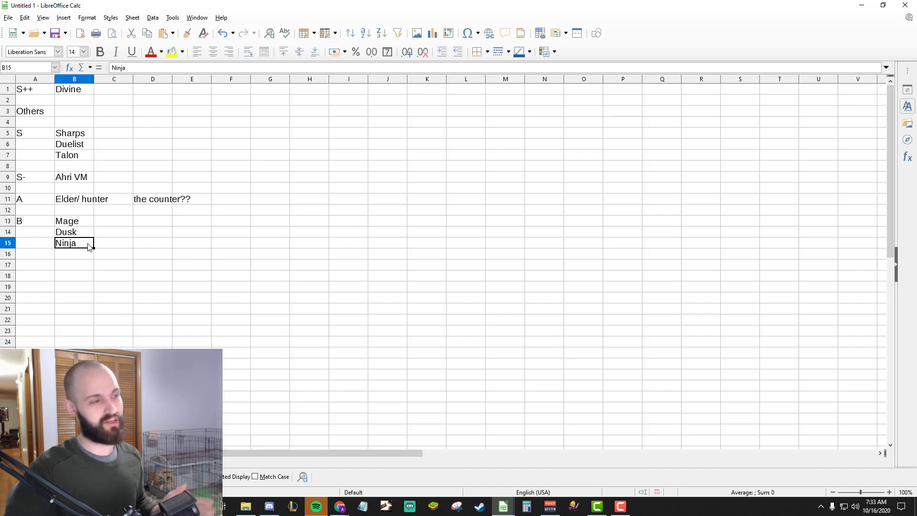
pyautogui.moveTo(112, 247)
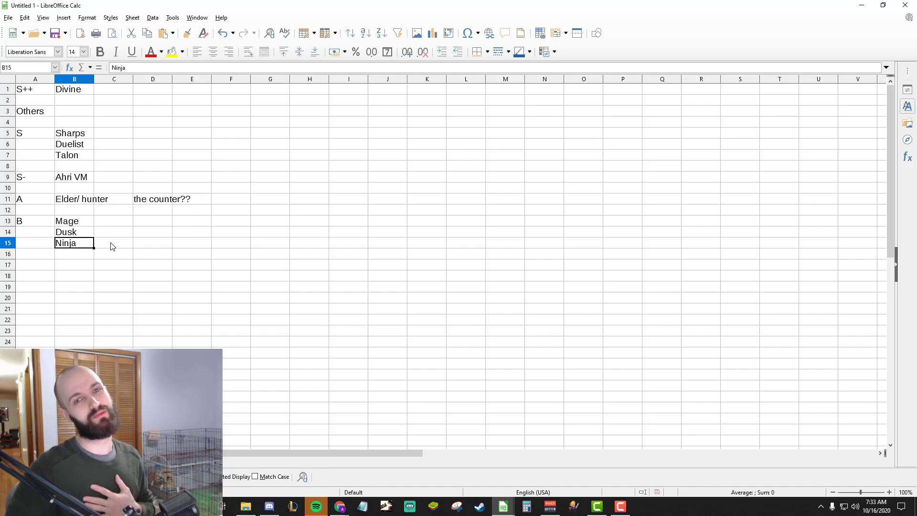